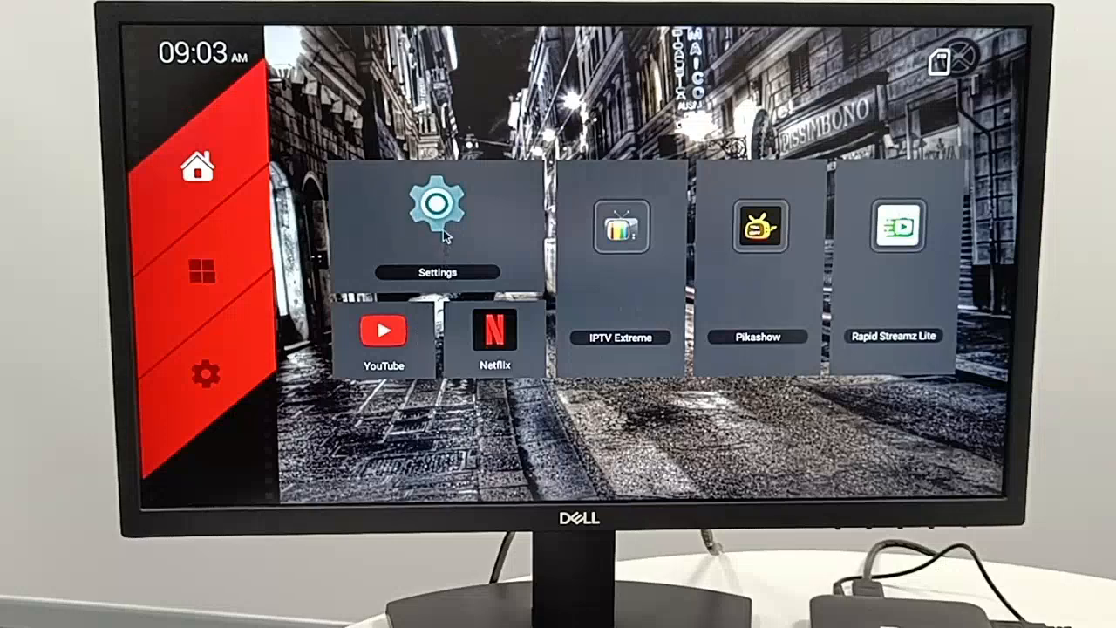
# Step: Connect the box to the Mi 10i Wi-Fi network via Network & Internet settings
pyautogui.click(439, 213)
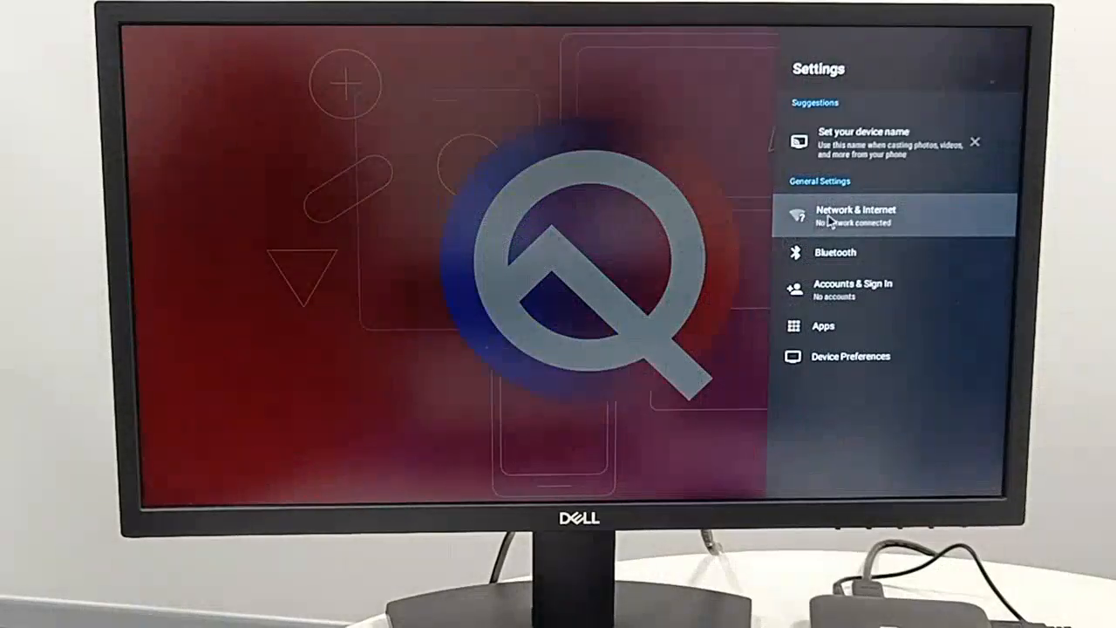
pyautogui.click(856, 216)
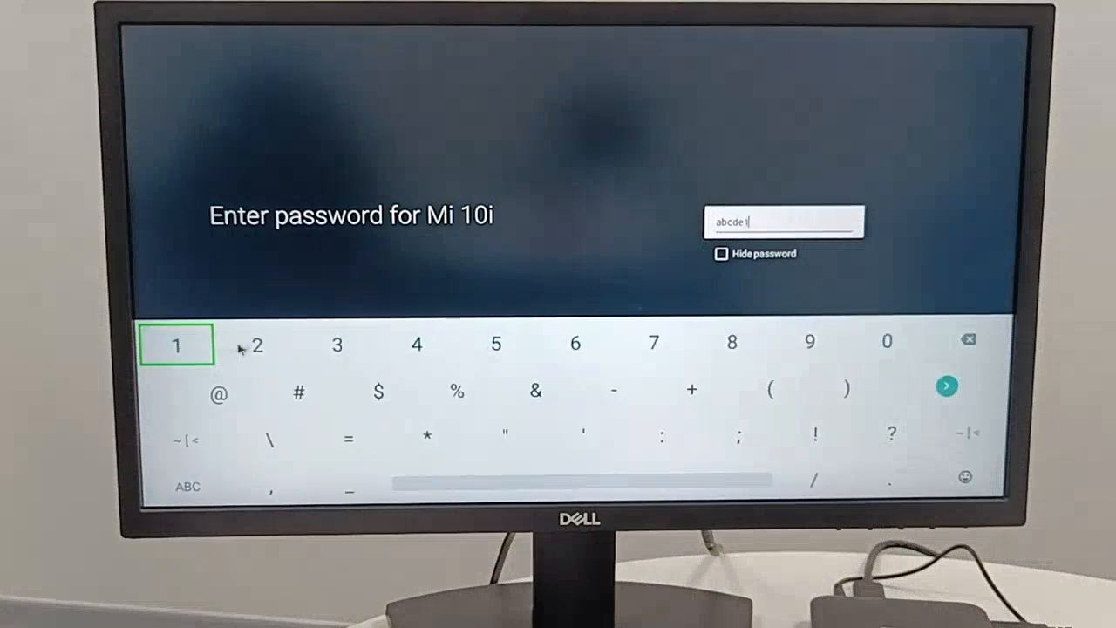
pyautogui.click(945, 387)
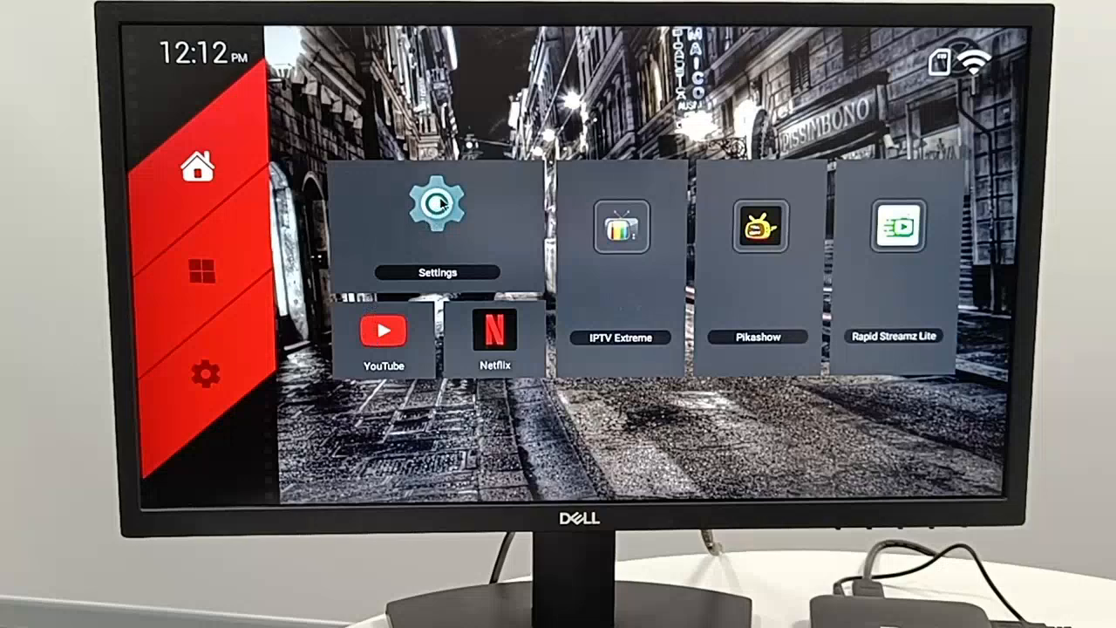
# Step: Browse the Set time zone list under Date & time settings
pyautogui.click(437, 201)
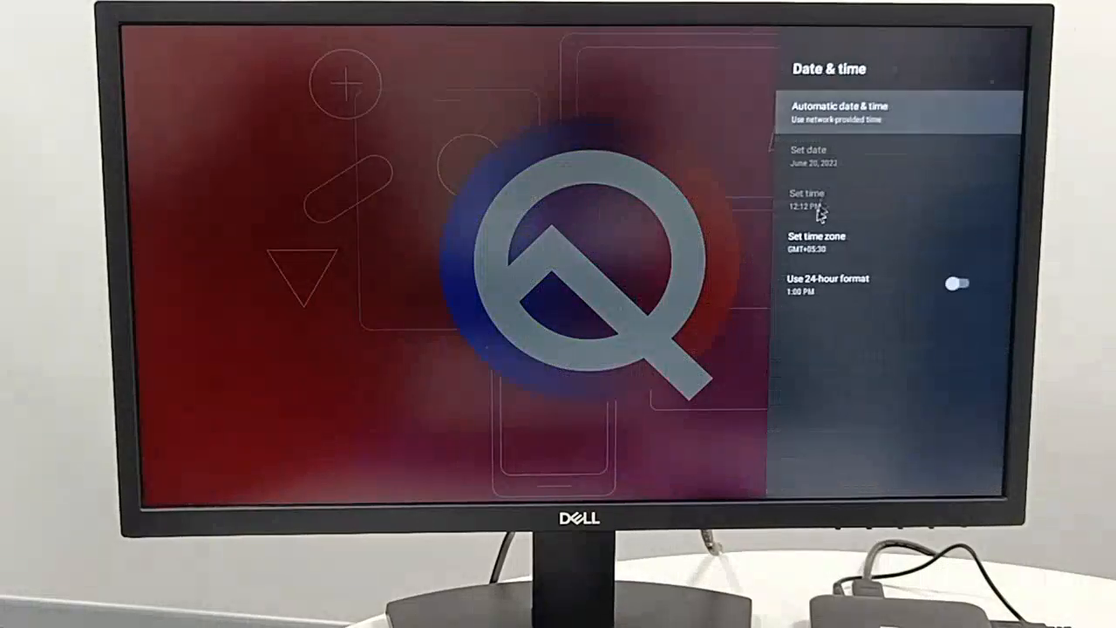
pyautogui.click(816, 240)
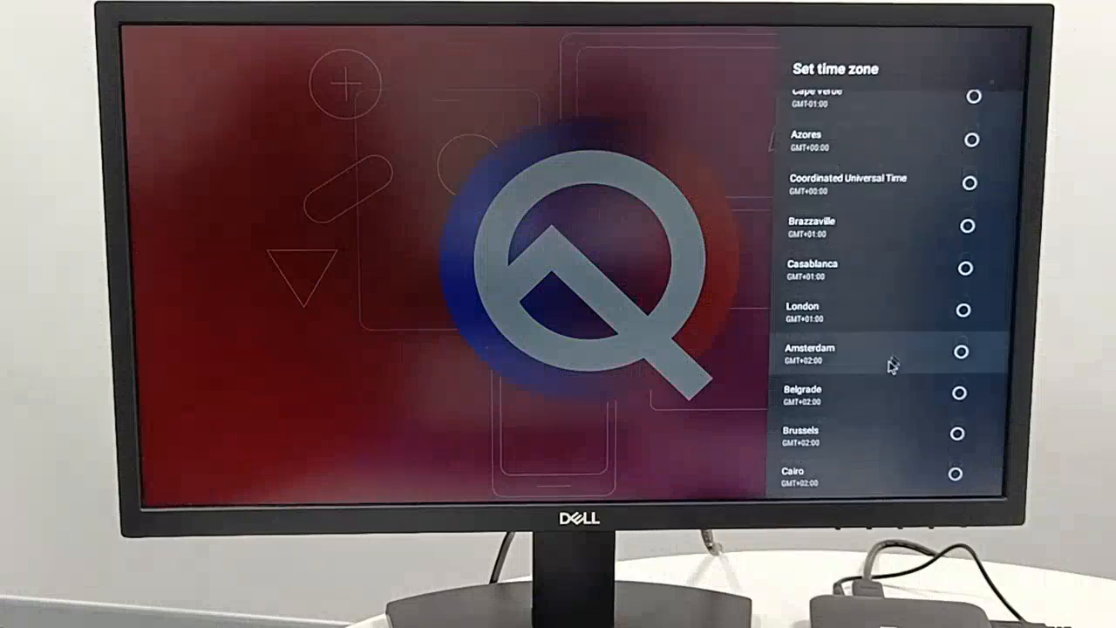
pyautogui.scroll(-3)
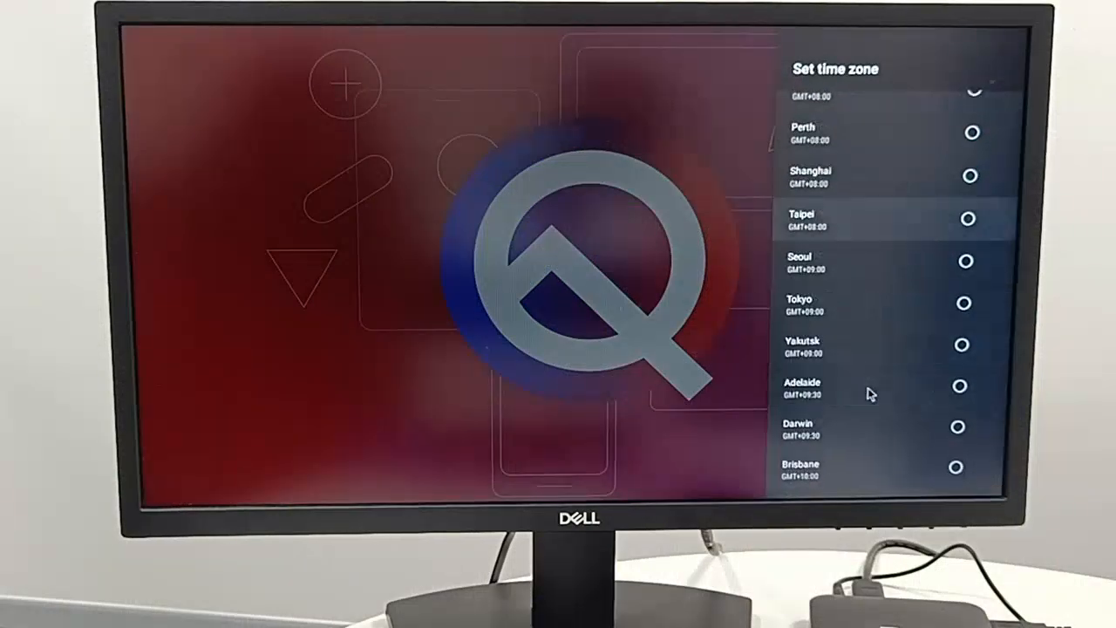
pyautogui.scroll(-3)
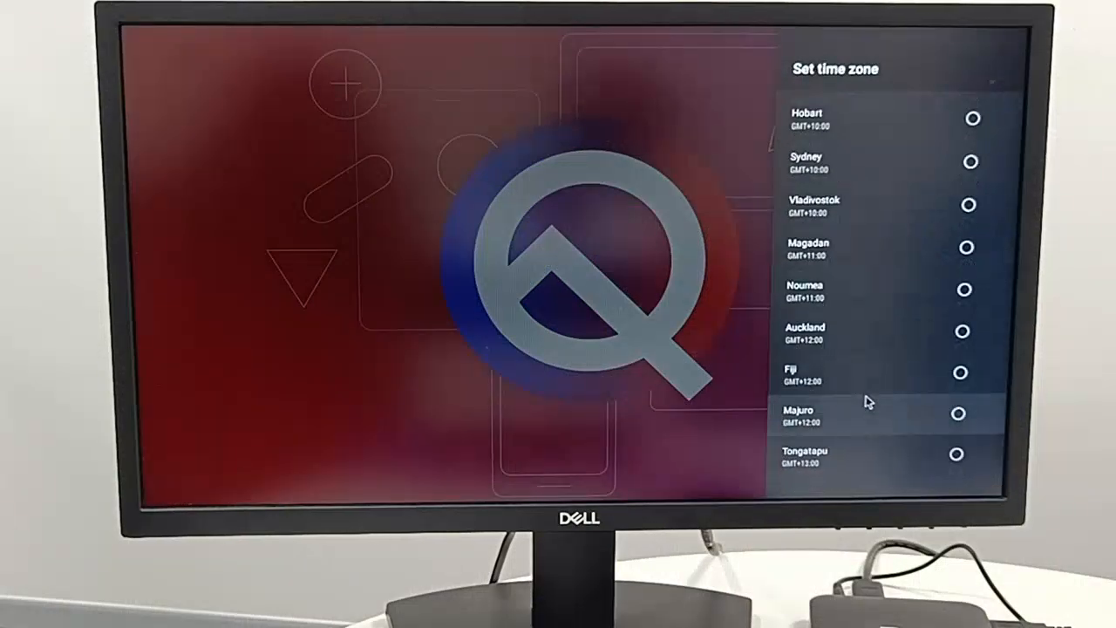
pyautogui.scroll(3)
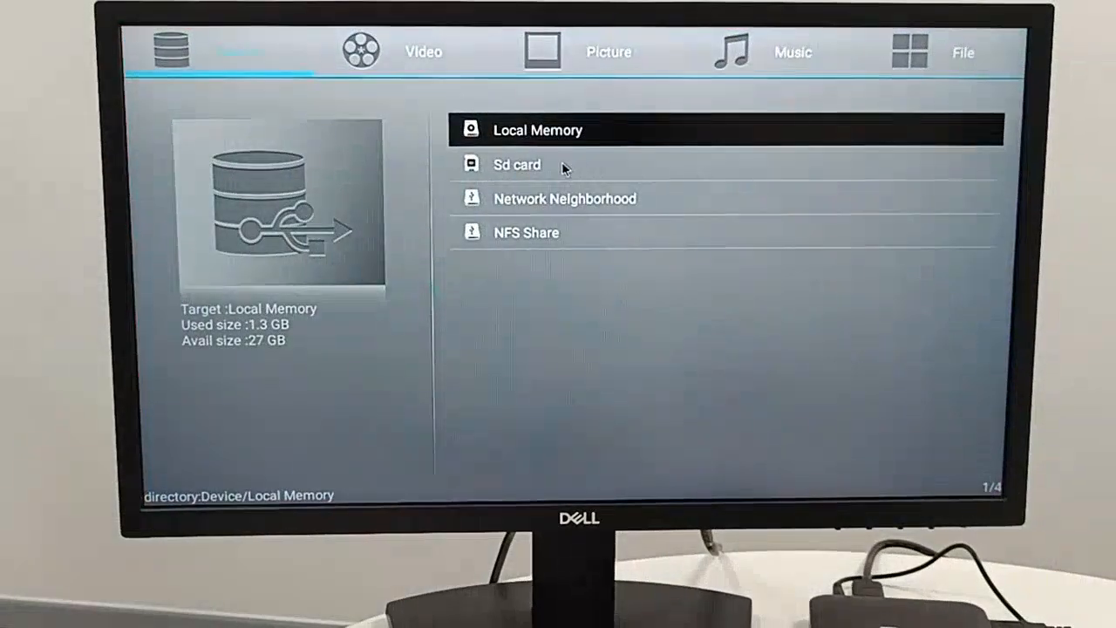
# Step: Install BYJU'S Premium from the BYJUS_BTLA v16254 APK on the SD card and launch it
pyautogui.click(516, 164)
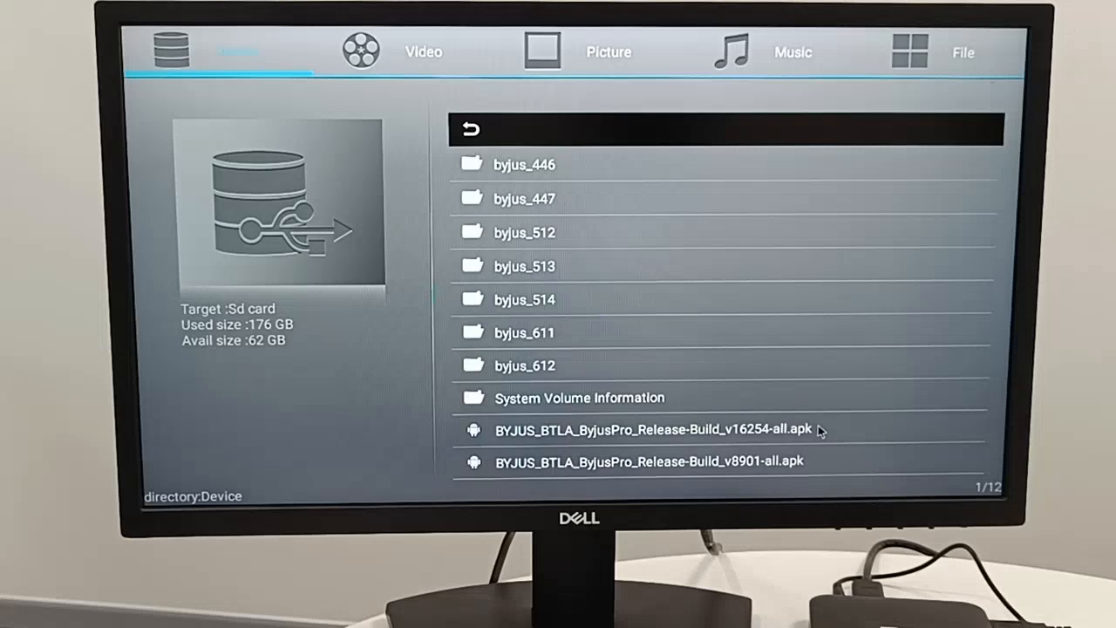
pyautogui.click(648, 429)
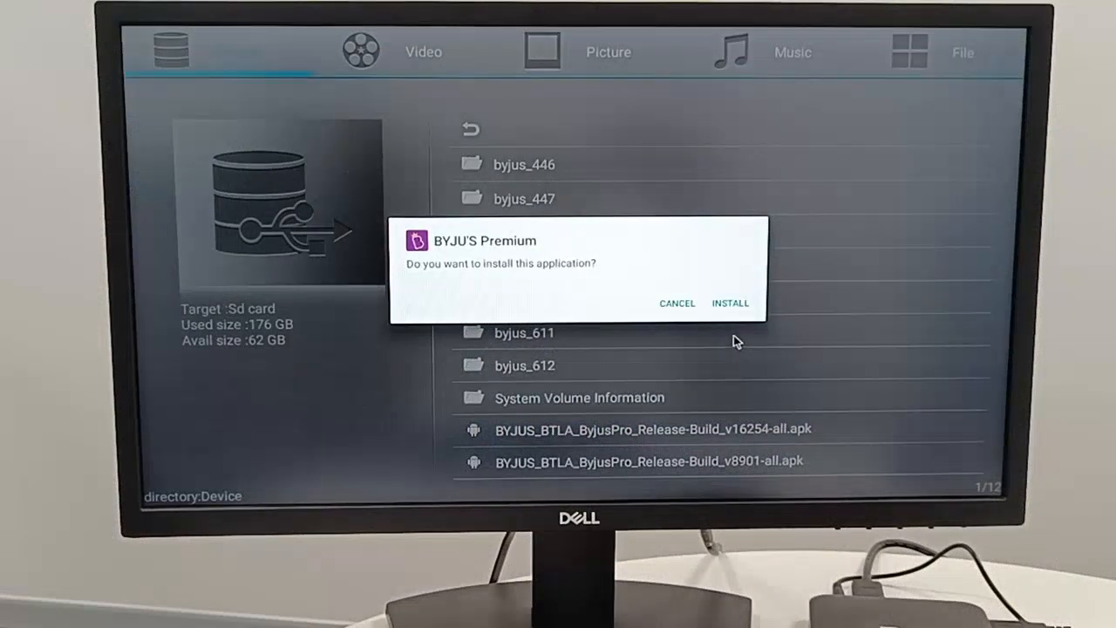
pyautogui.click(729, 304)
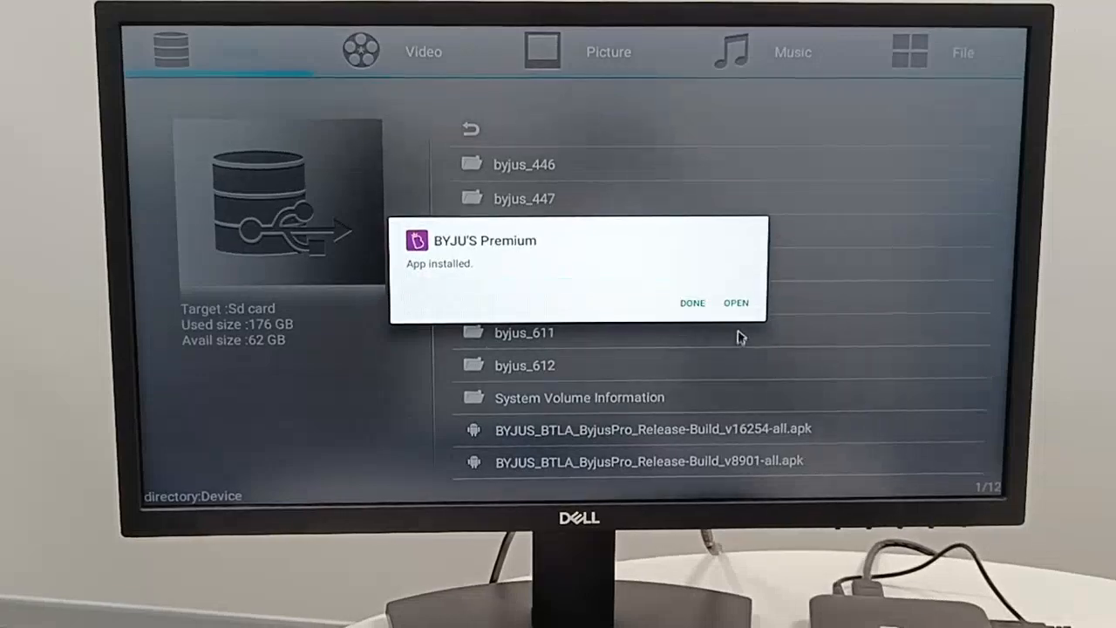
pyautogui.click(736, 304)
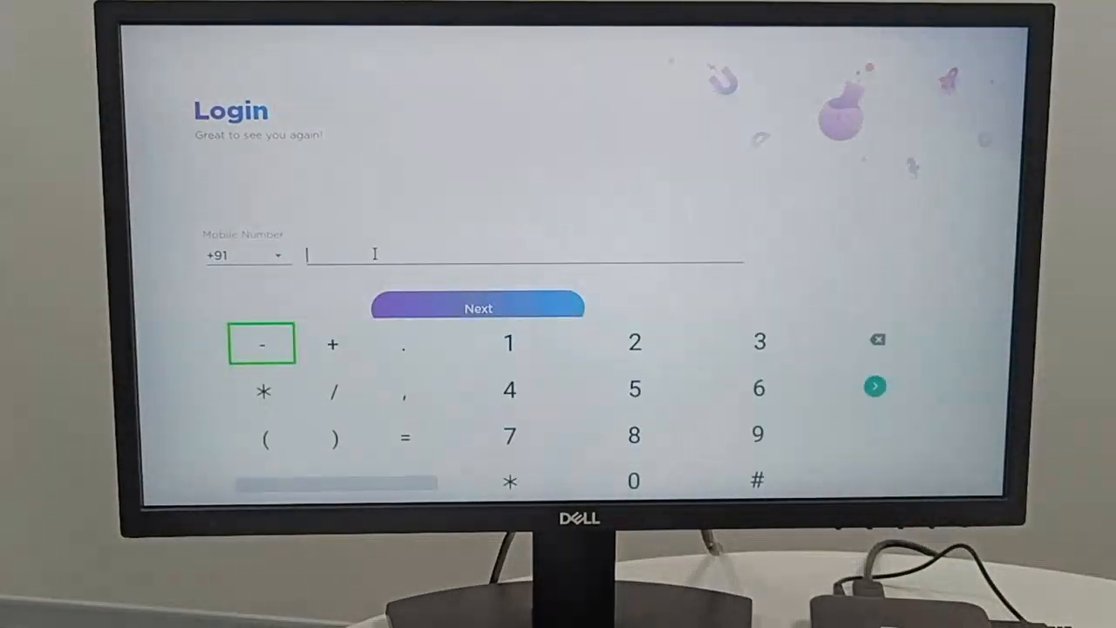
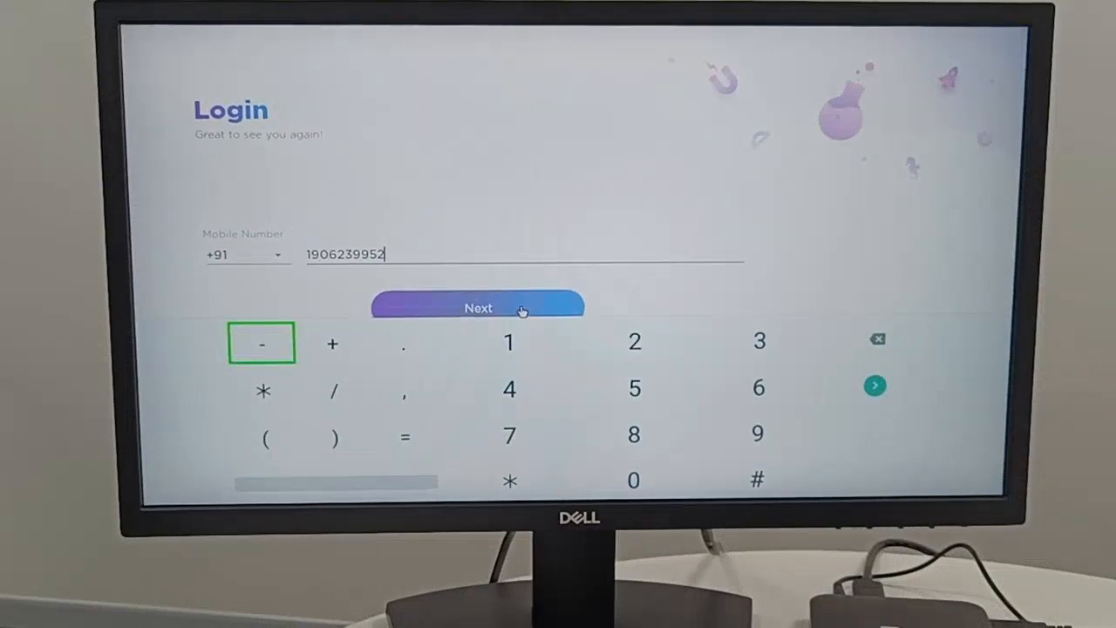
pyautogui.click(478, 307)
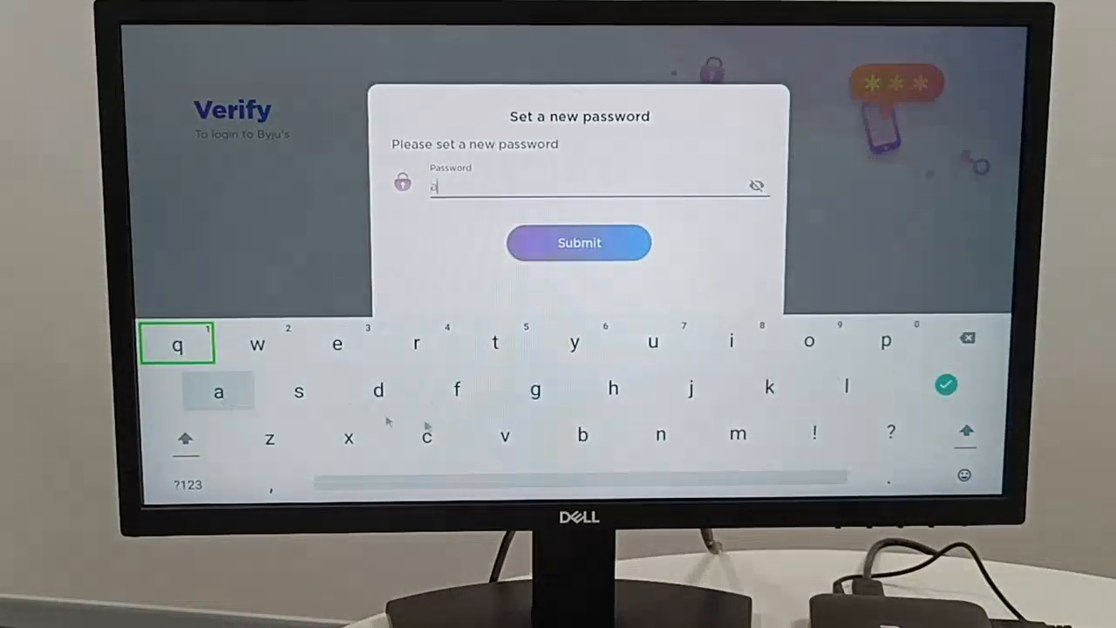
pyautogui.click(186, 485)
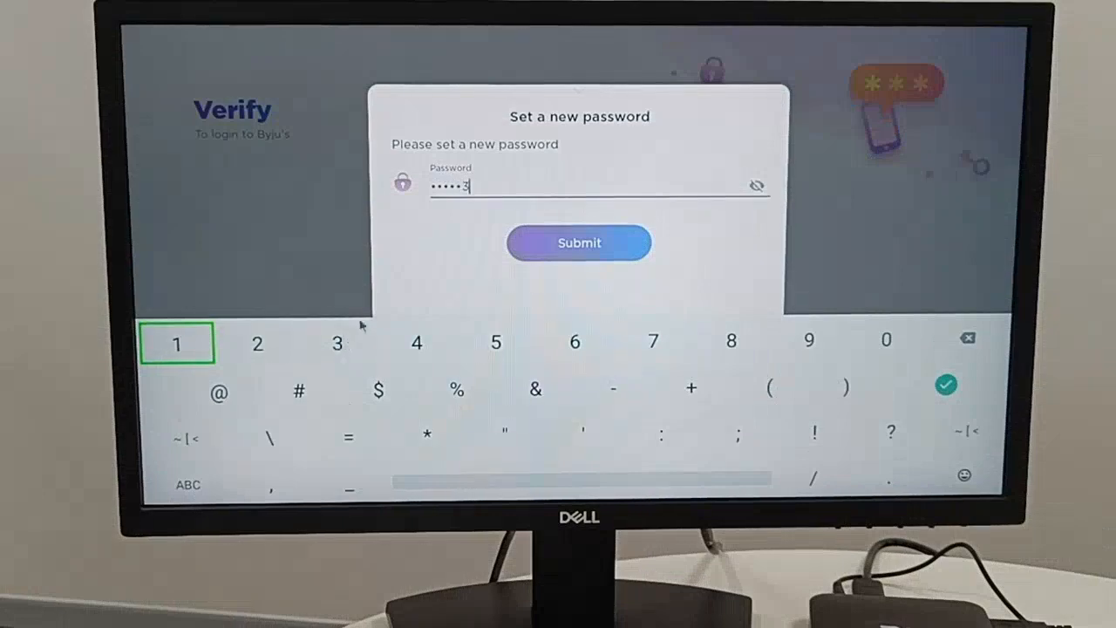
pyautogui.click(579, 242)
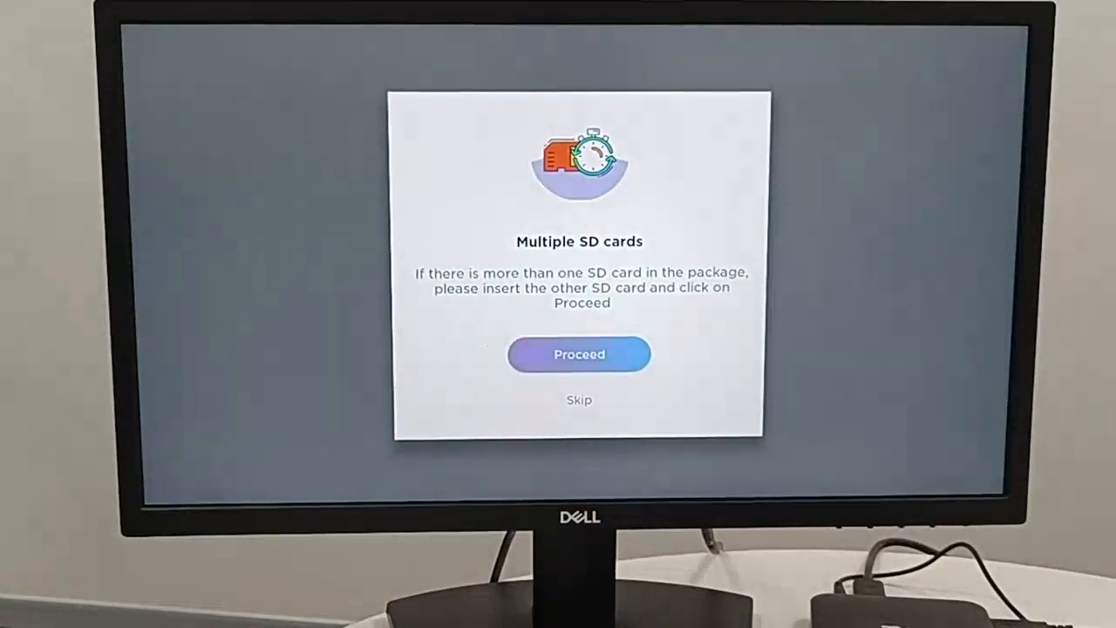
pyautogui.moveTo(620, 408)
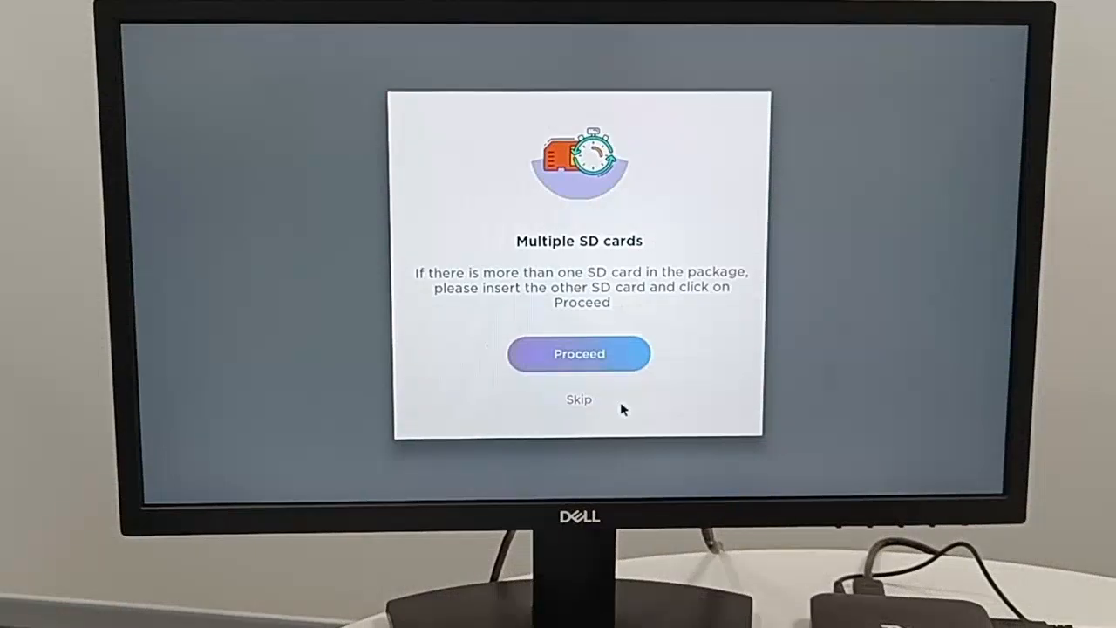
pyautogui.moveTo(583, 397)
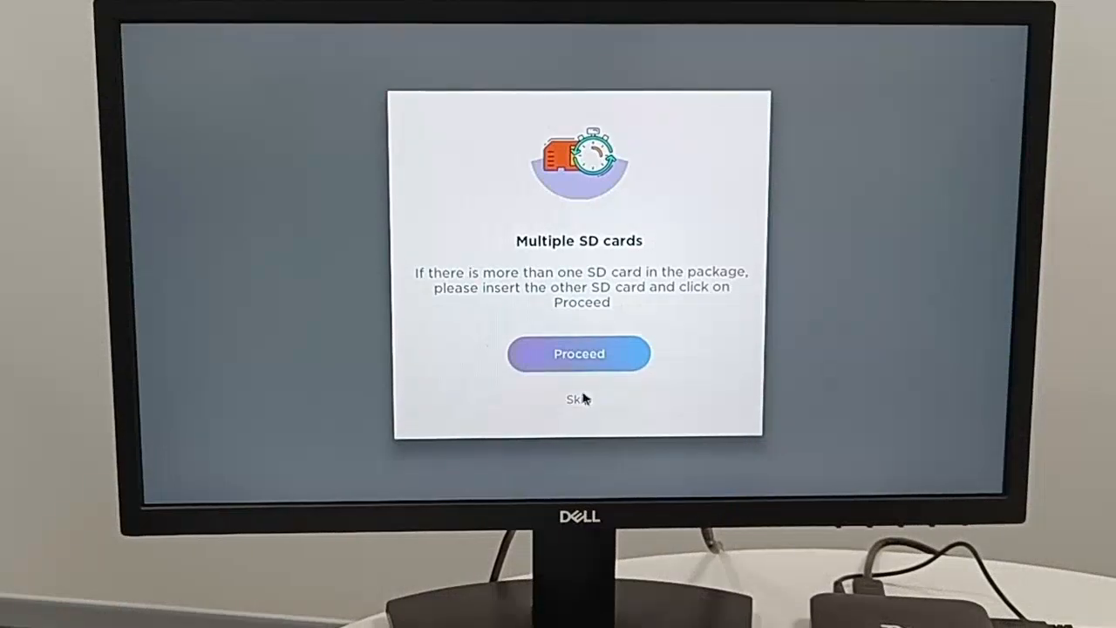
# Step: Skip the extra SD card prompt and verify the PIN for the BLTV 05 NCERT grade
pyautogui.click(579, 352)
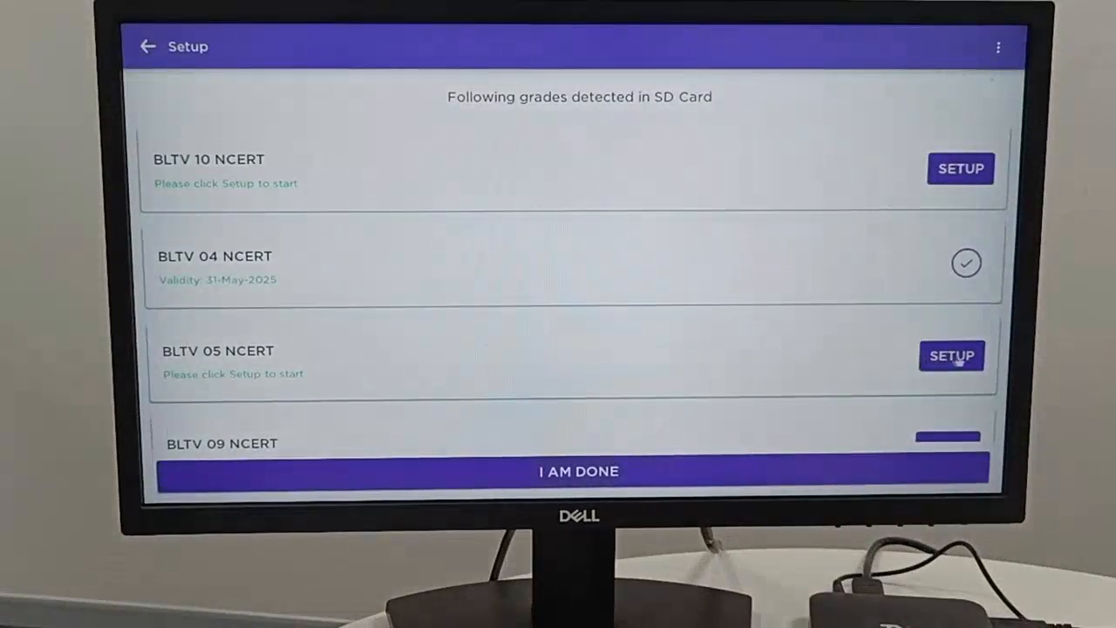
pyautogui.click(950, 355)
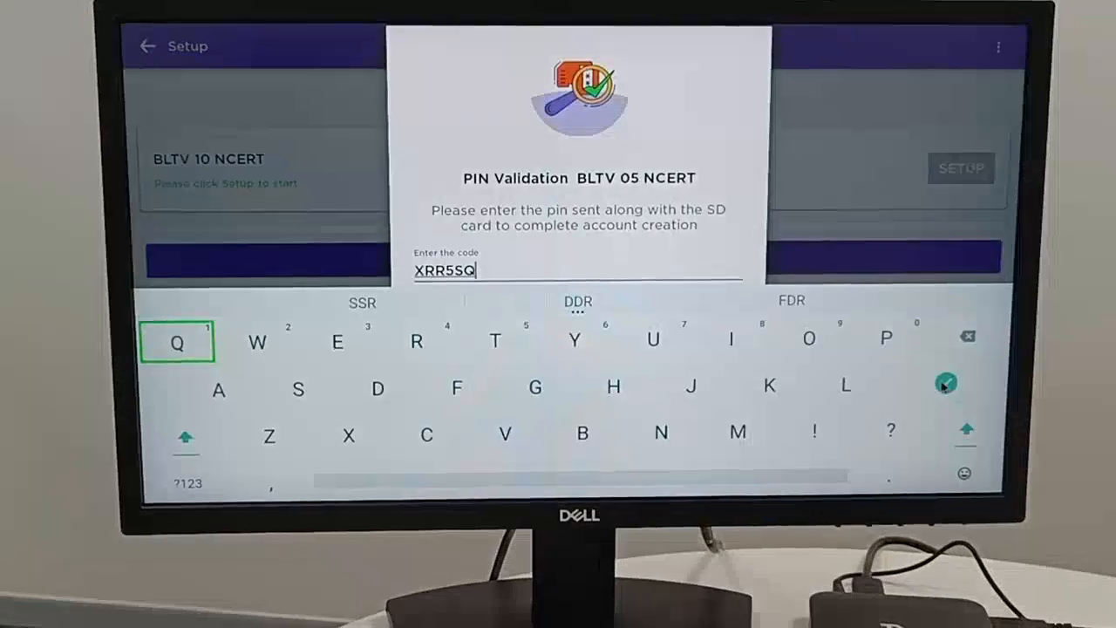
pyautogui.click(945, 384)
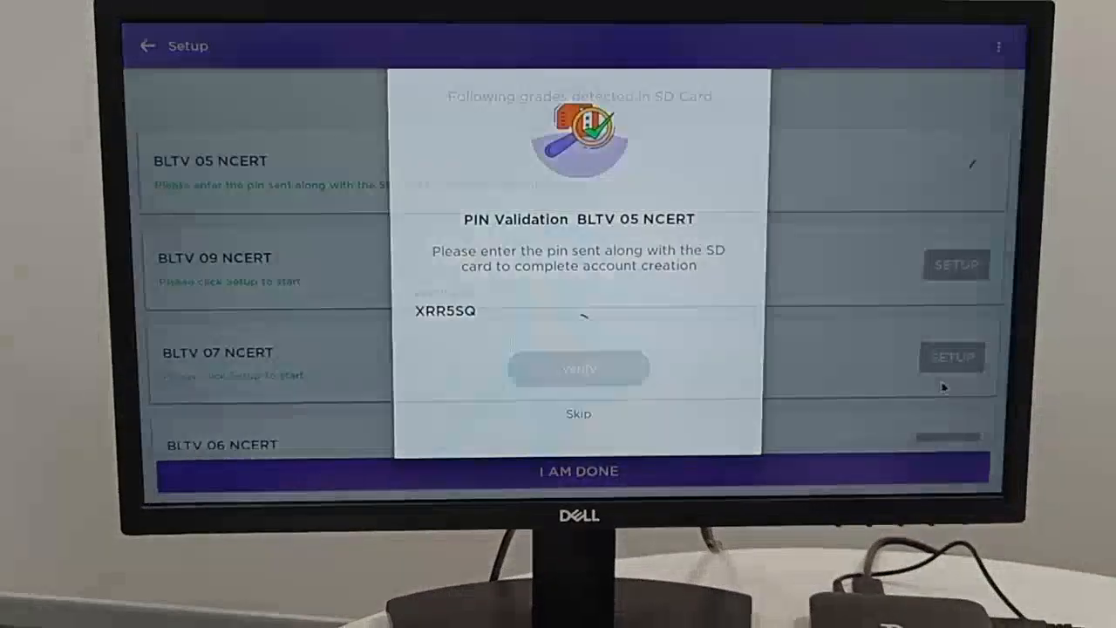
pyautogui.click(579, 366)
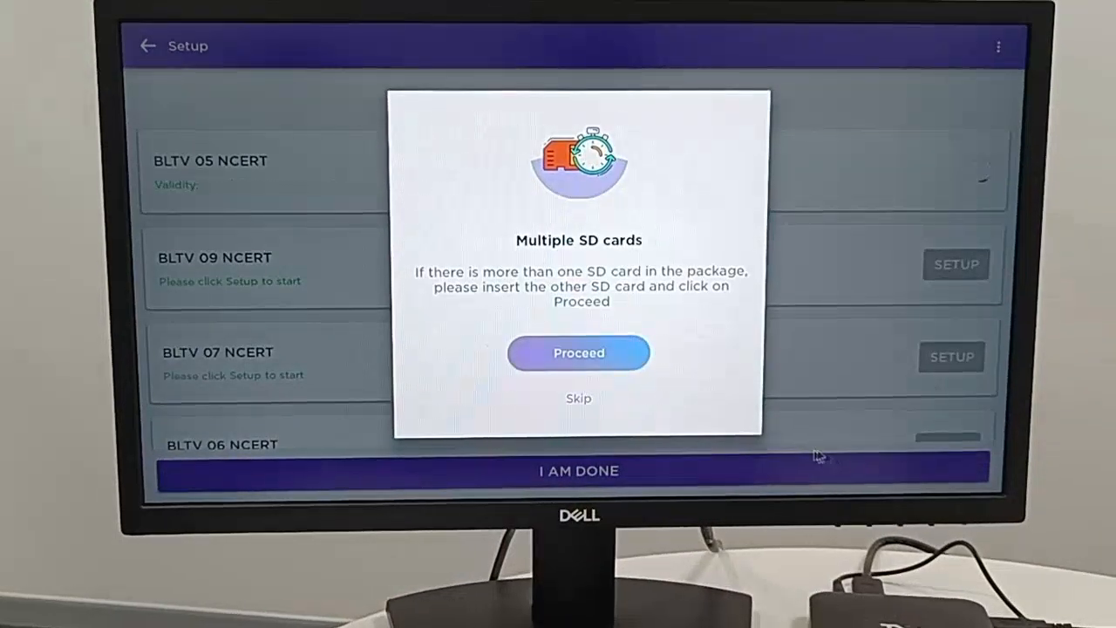
# Step: Finish activating the remaining detected grades and reach the subject home screen
pyautogui.click(579, 352)
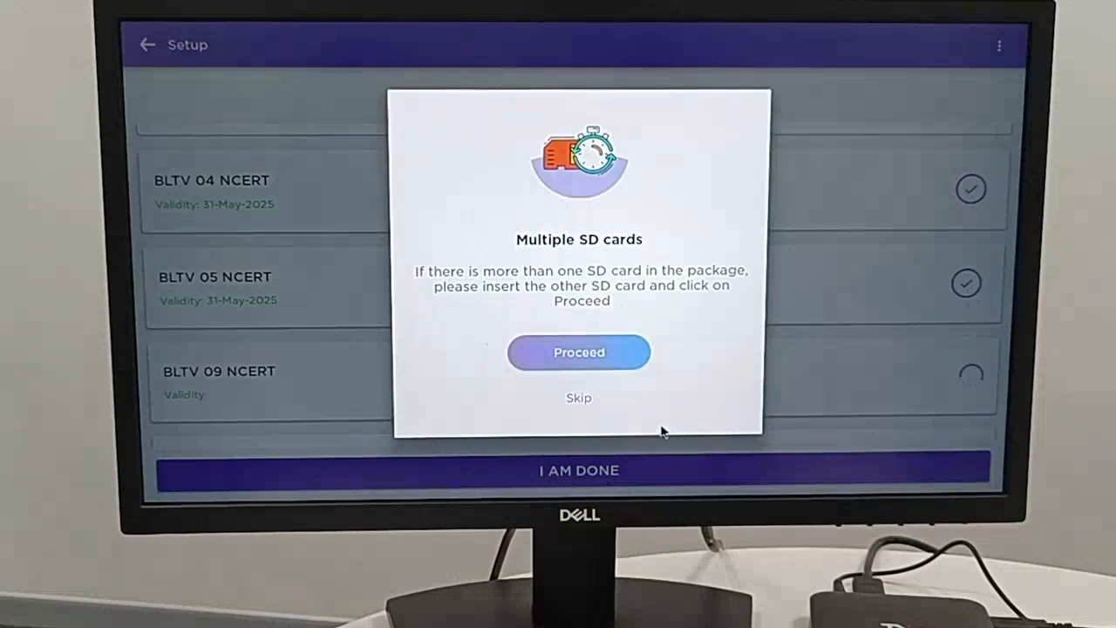
pyautogui.moveTo(579, 410)
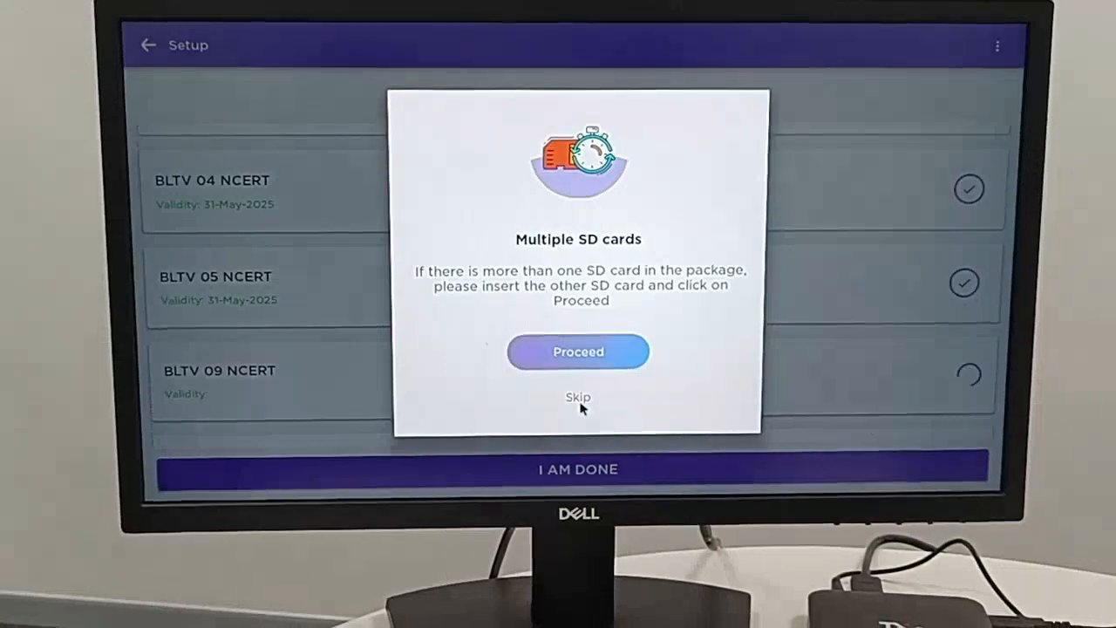
pyautogui.click(579, 398)
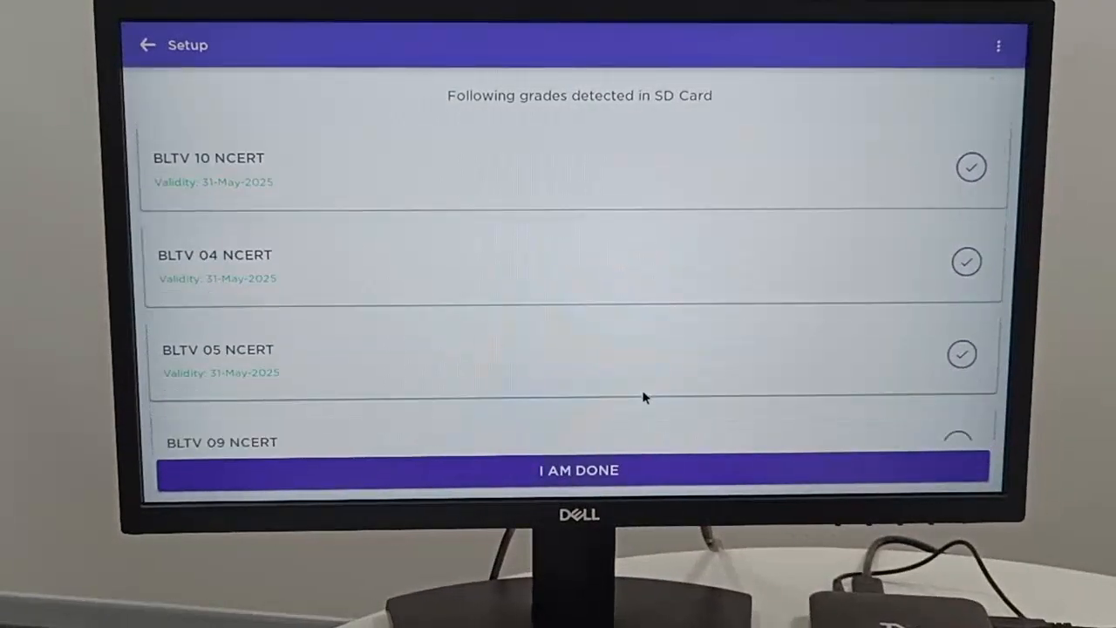
pyautogui.scroll(-3)
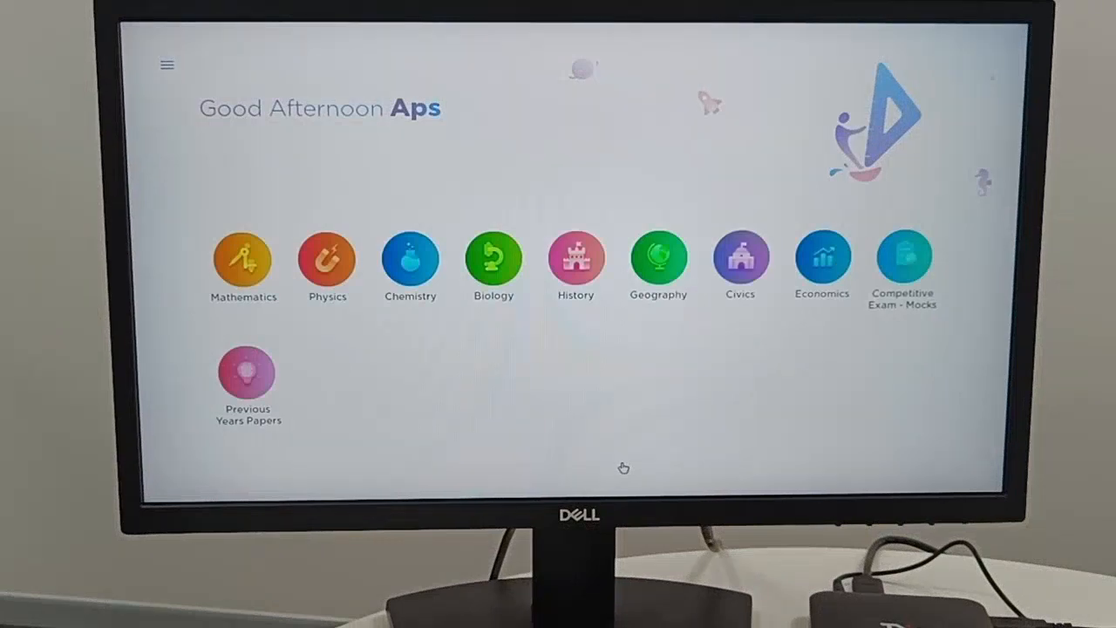
pyautogui.moveTo(596, 380)
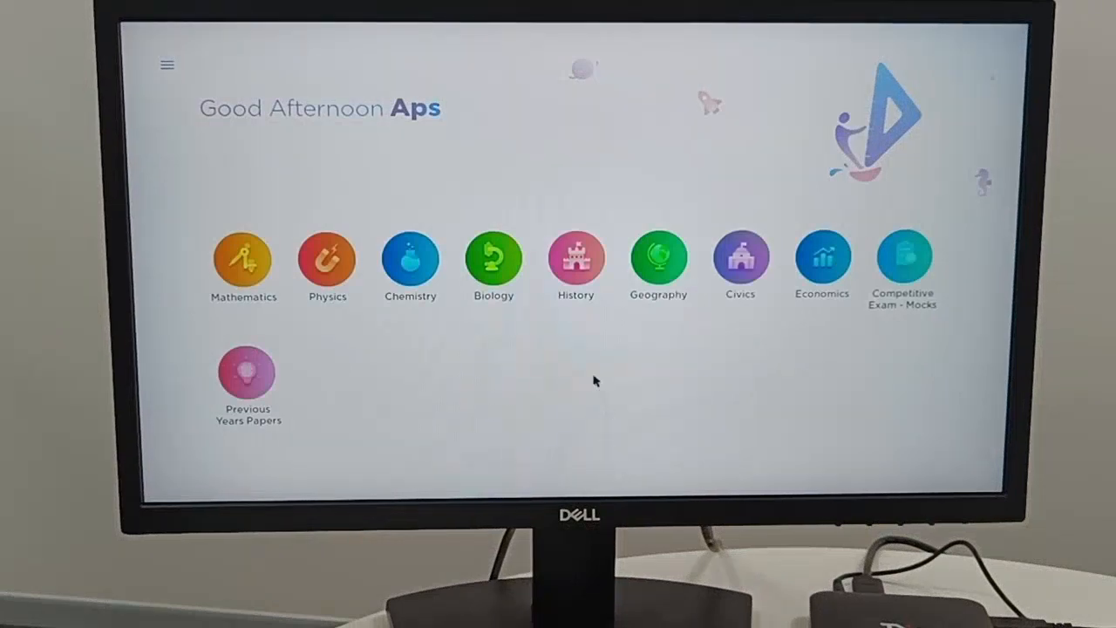
pyautogui.moveTo(516, 335)
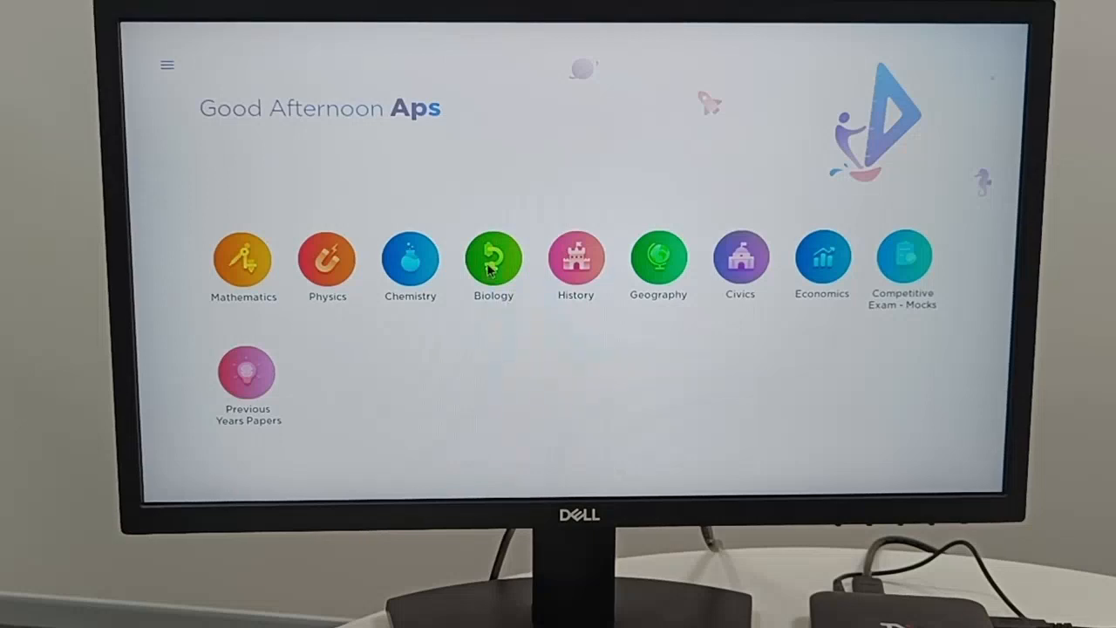
# Step: Switch Biology to guided journeys and reach the Structure step of The Fundamental Unit of Life
pyautogui.click(492, 258)
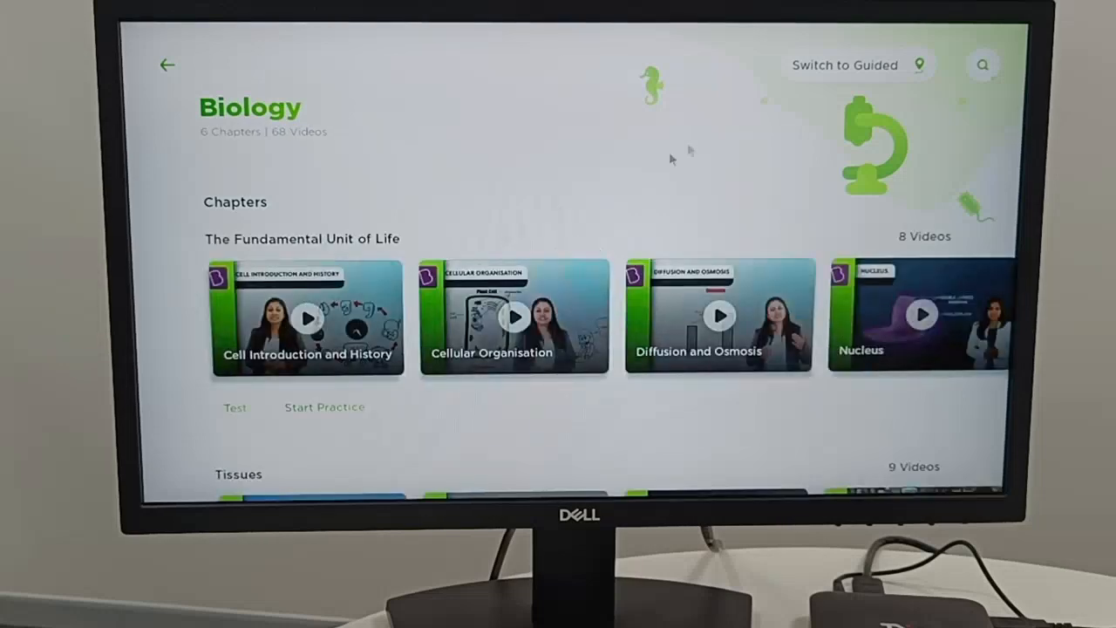
pyautogui.click(844, 64)
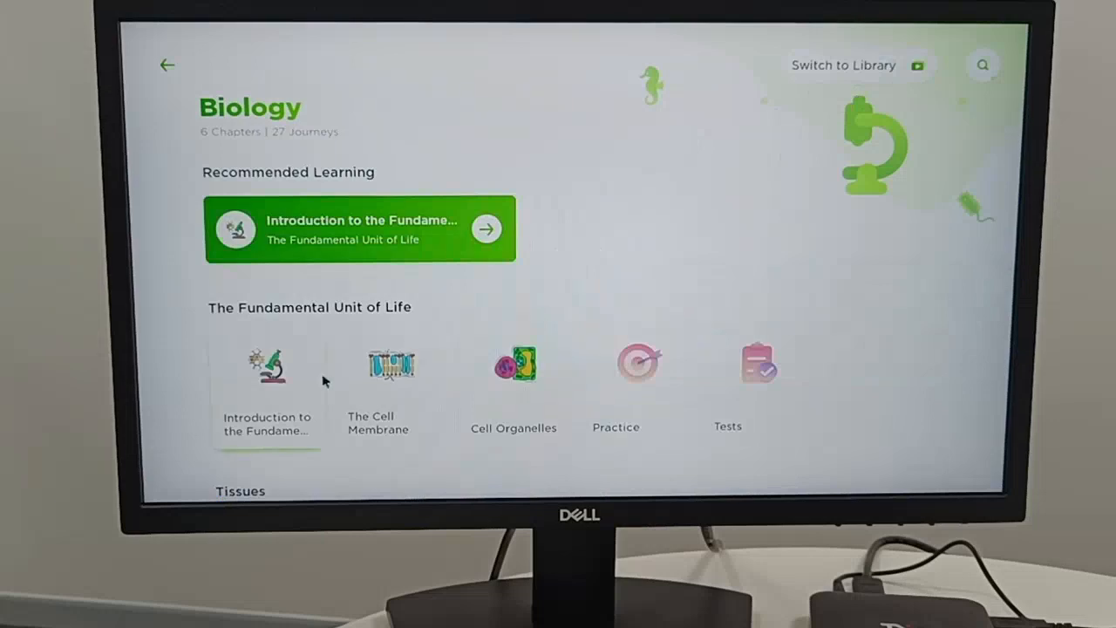
pyautogui.click(376, 364)
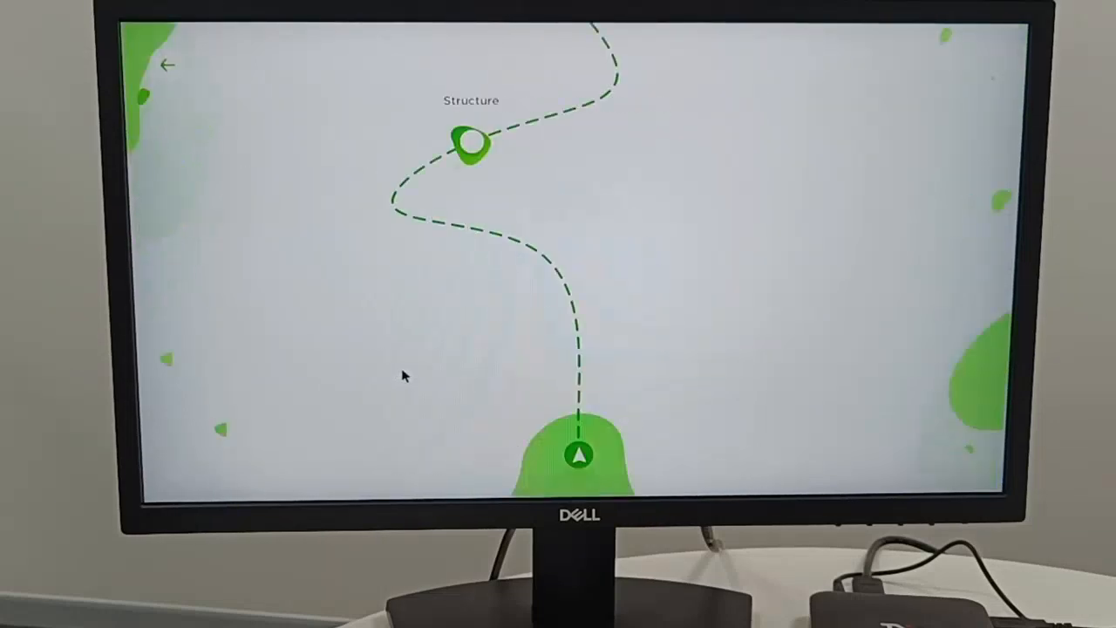
pyautogui.click(471, 142)
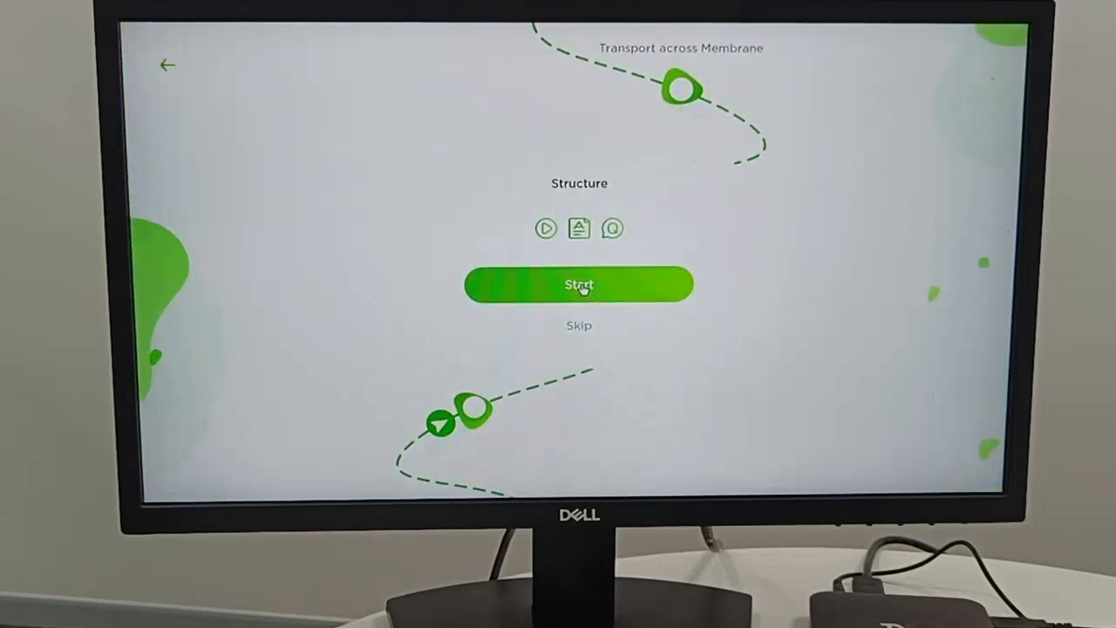
# Step: Play the Structure lesson video partway, then return to the Biology page
pyautogui.click(579, 284)
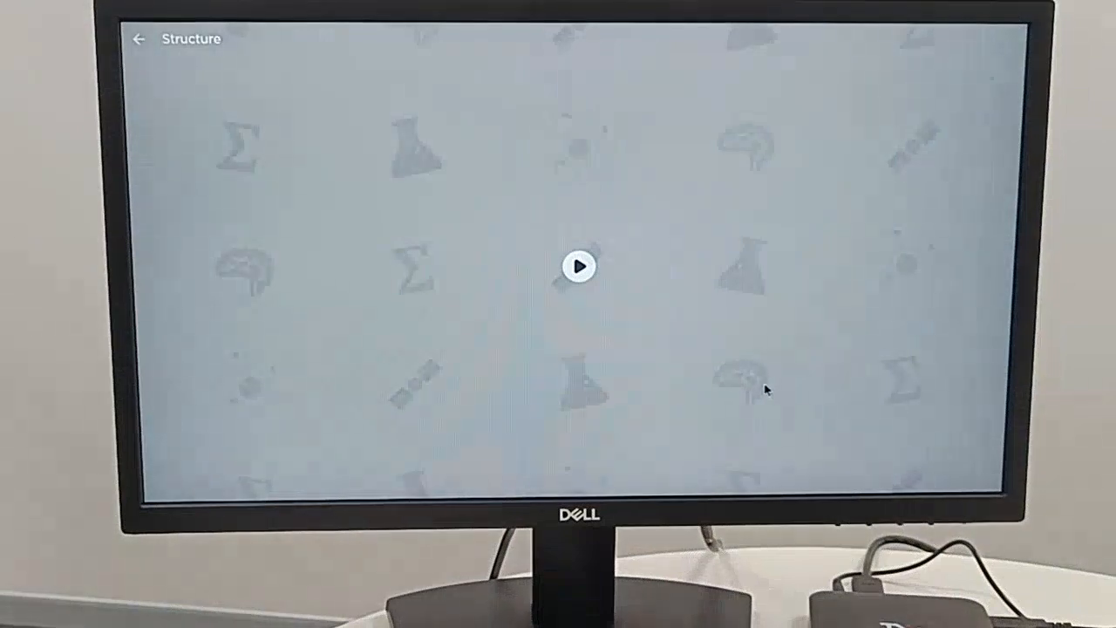
pyautogui.click(579, 265)
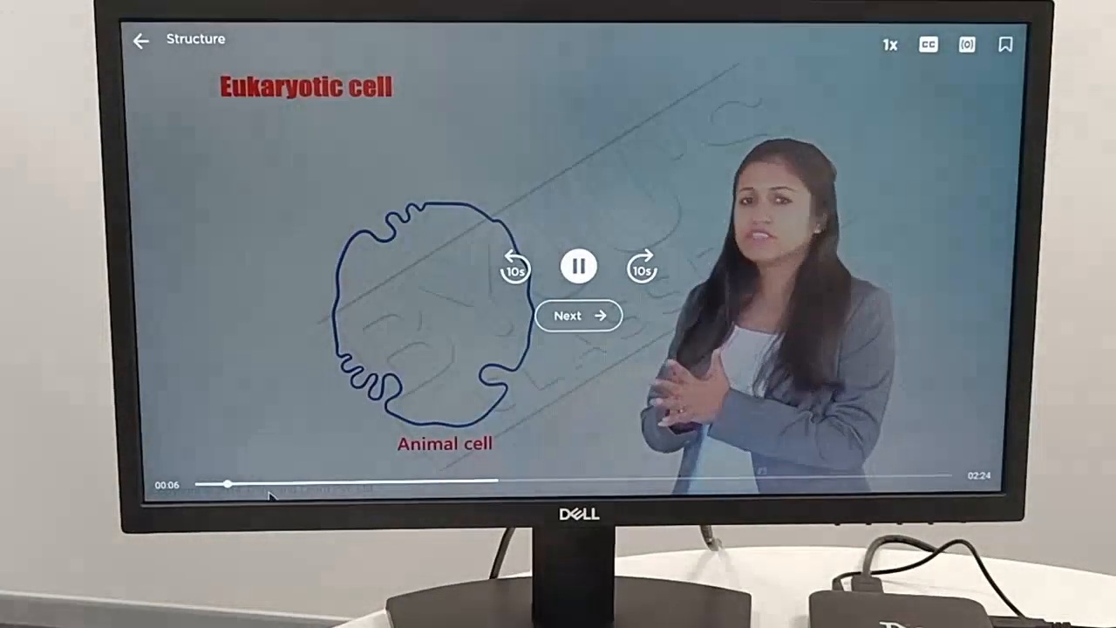
pyautogui.click(579, 265)
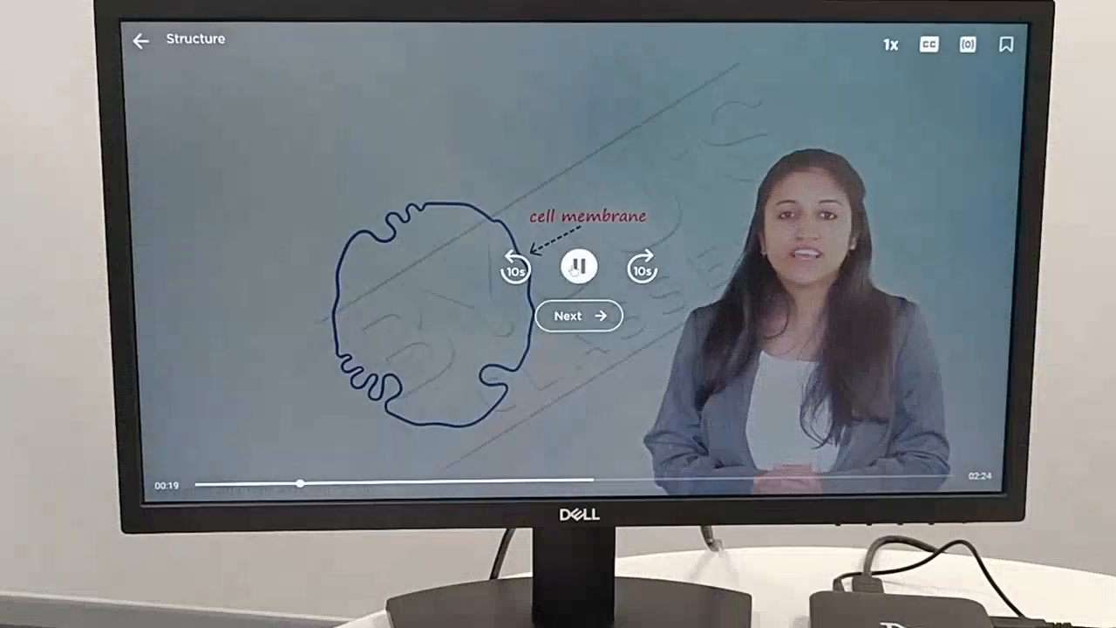
pyautogui.click(139, 40)
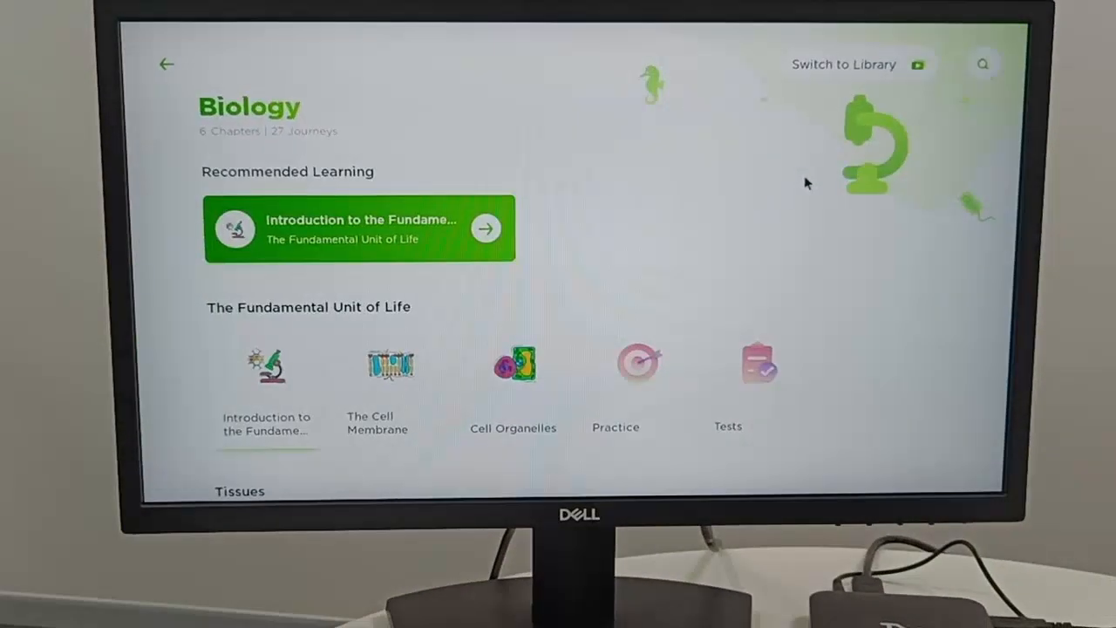
# Step: Play History's A Ray of Hope lesson, then exit to the file browser's storage list
pyautogui.click(168, 63)
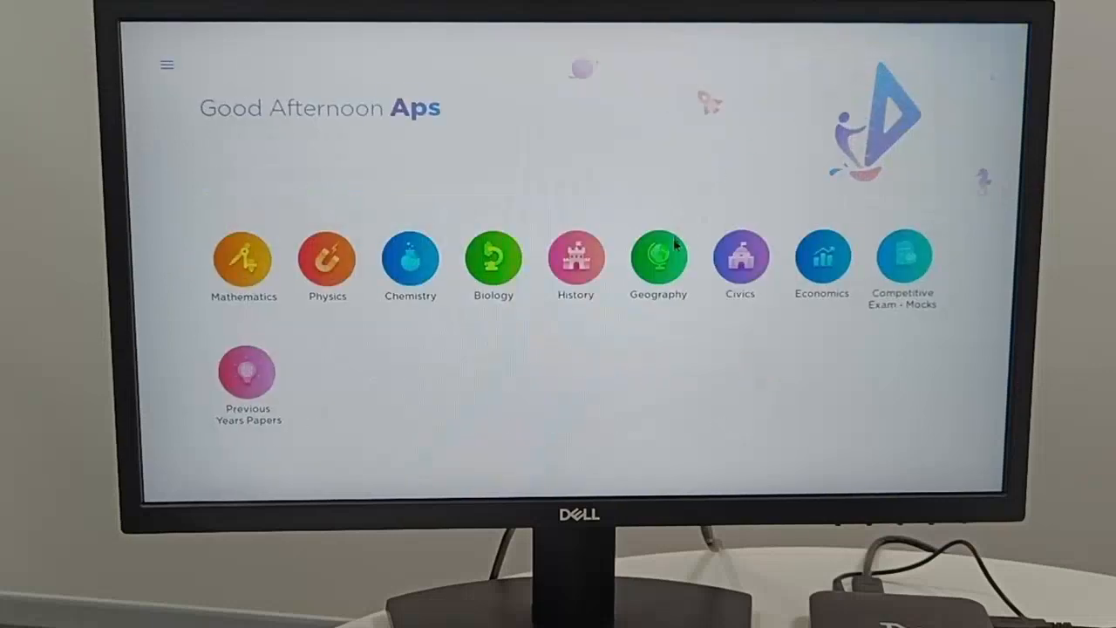
pyautogui.moveTo(562, 277)
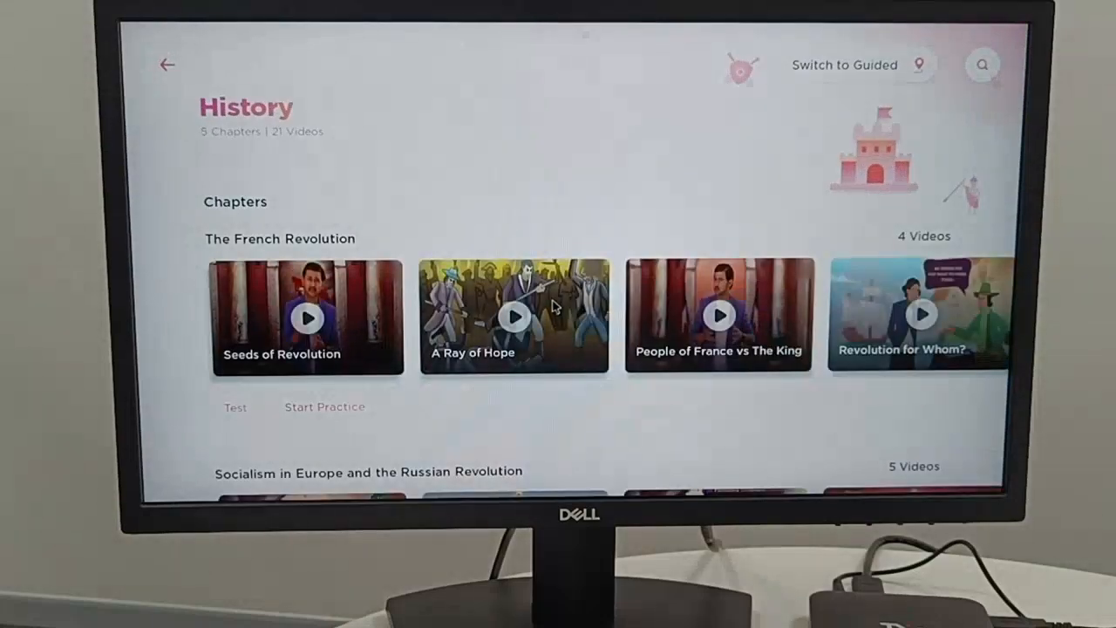
pyautogui.click(513, 317)
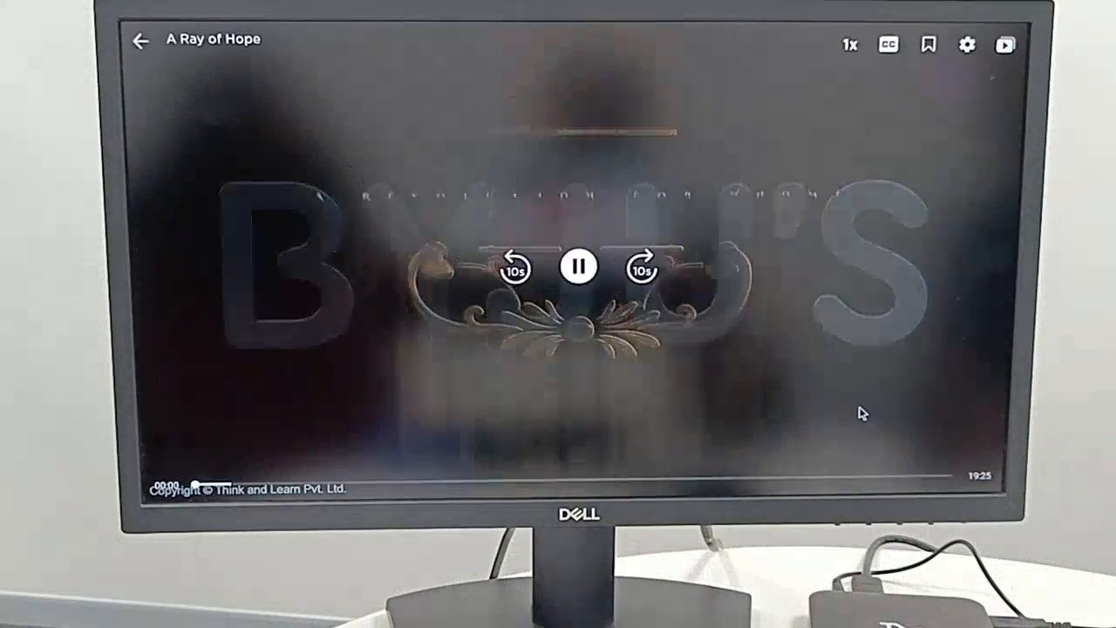
pyautogui.click(579, 269)
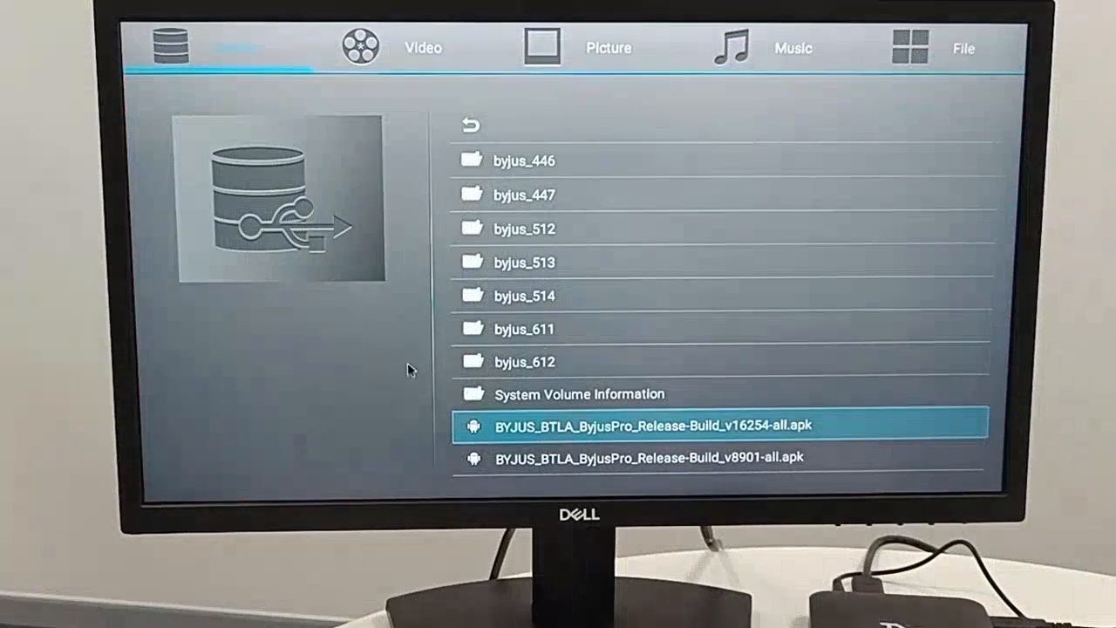
pyautogui.click(469, 125)
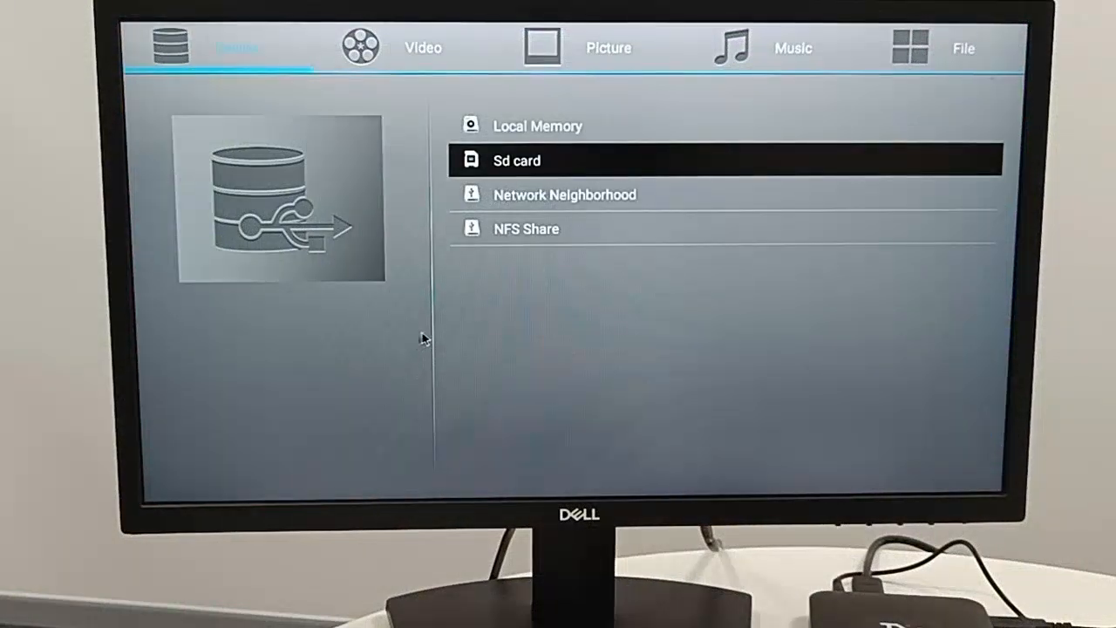